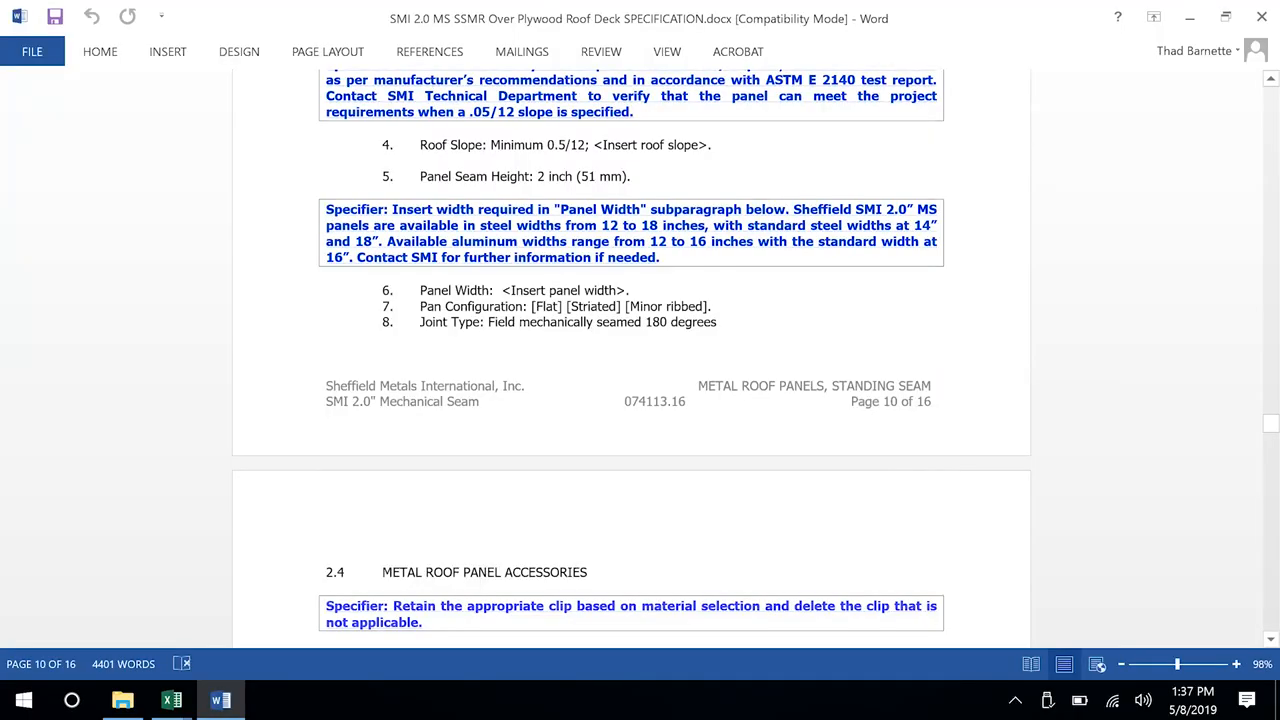
pyautogui.moveTo(1254, 450)
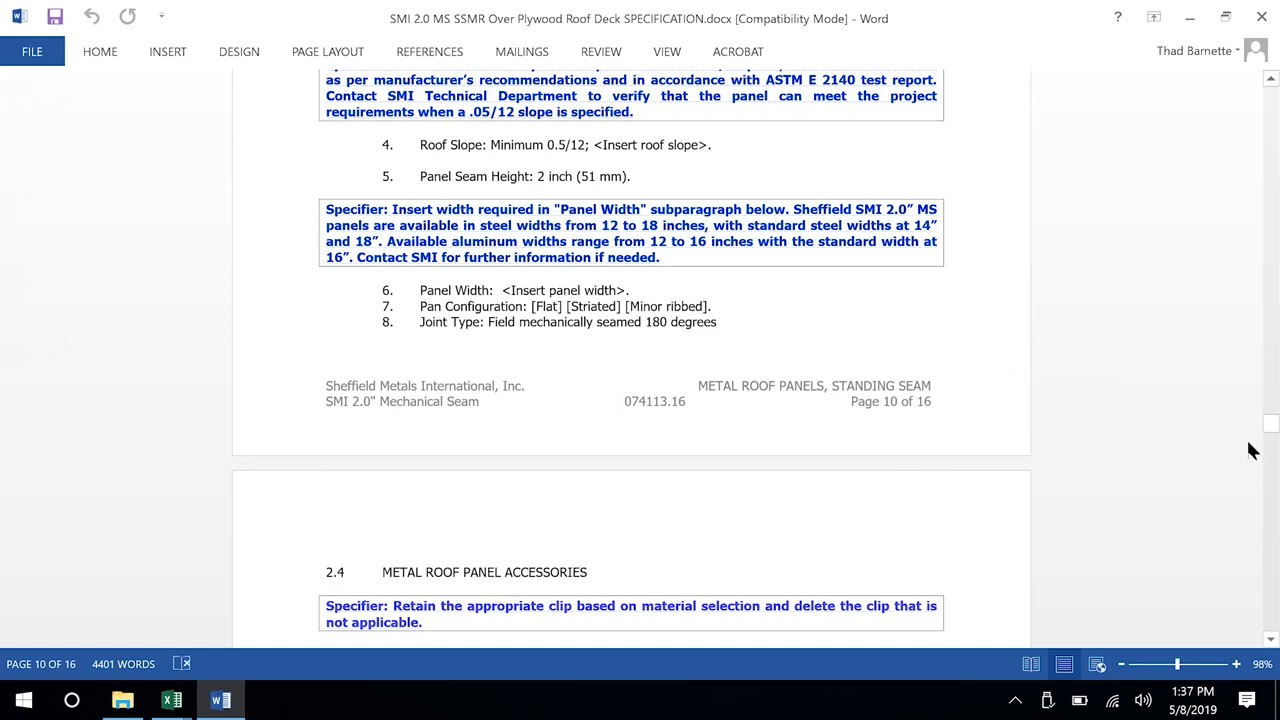
pyautogui.moveTo(1252, 448)
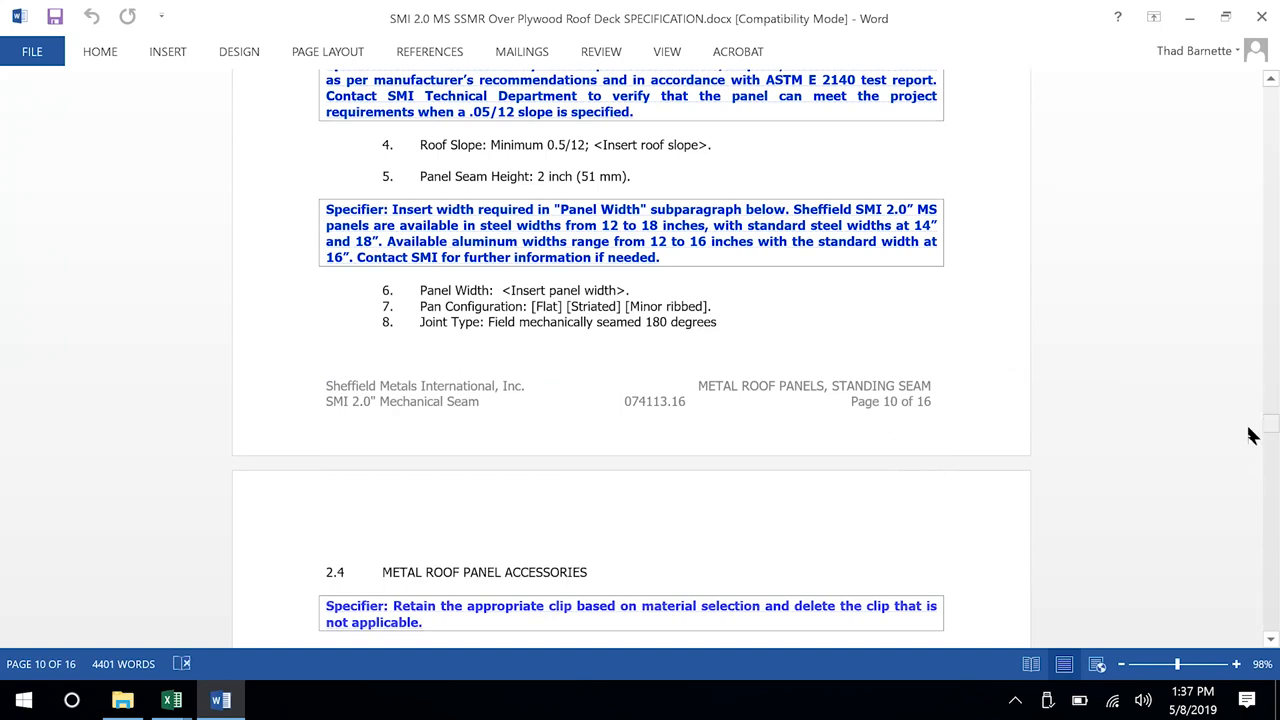
pyautogui.moveTo(1264, 424)
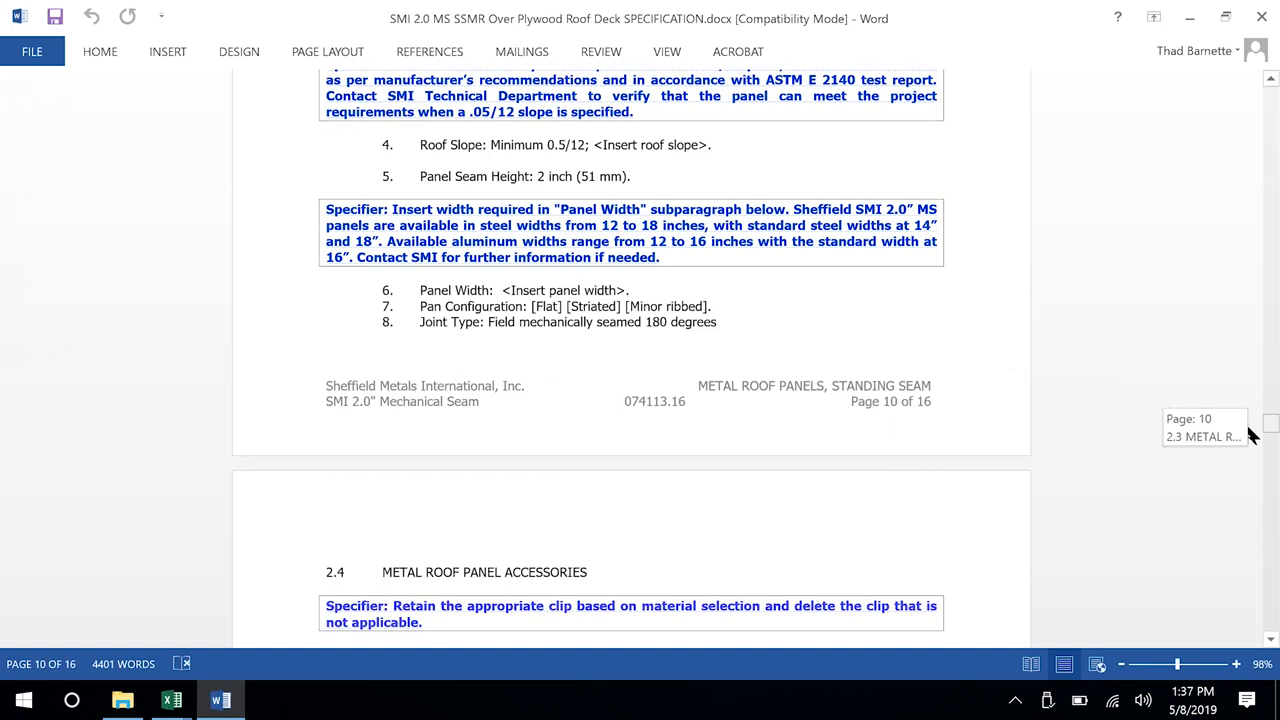
pyautogui.scroll(-3)
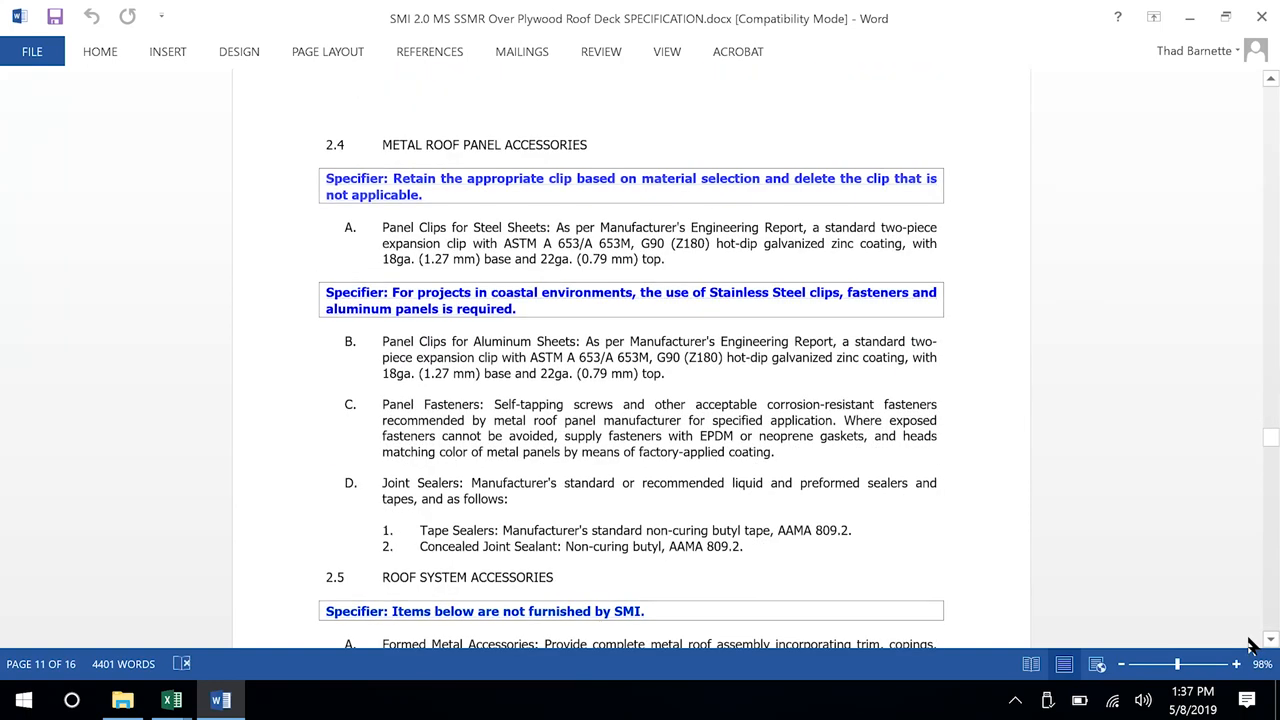